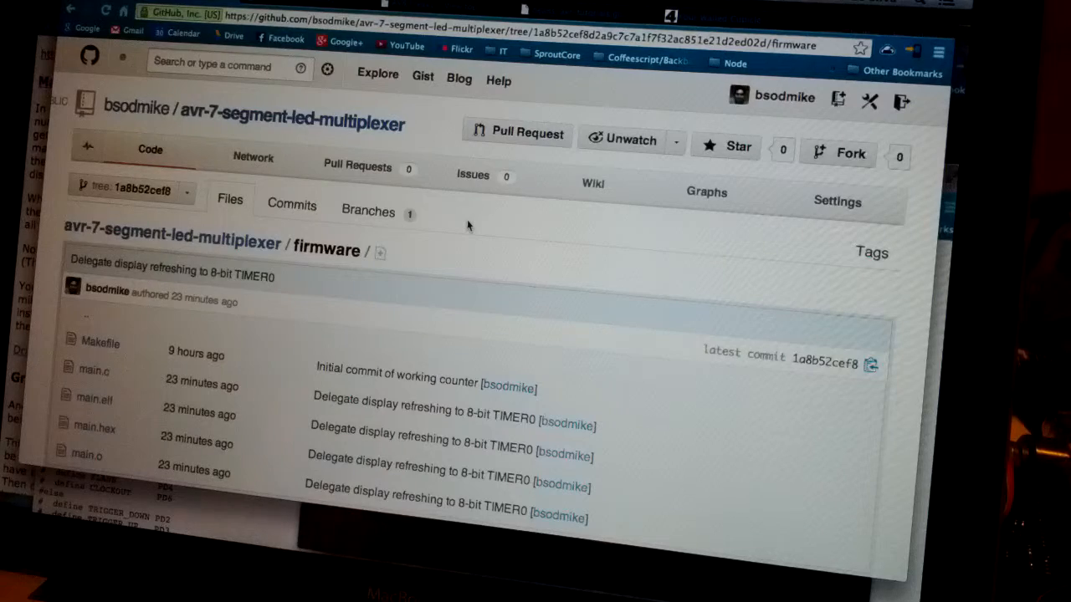
{"action": "mouse_move", "coordinate": [466, 212]}
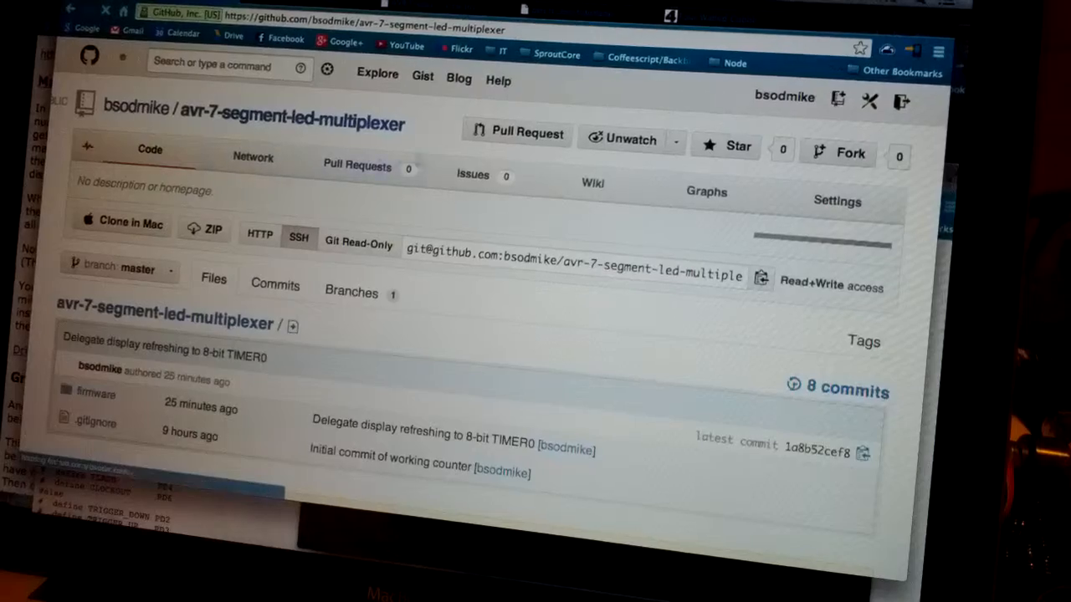
Step: Open the master firmware folder on GitHub, showing the Makefile and main.c
{"action": "left_click", "coordinate": [96, 393]}
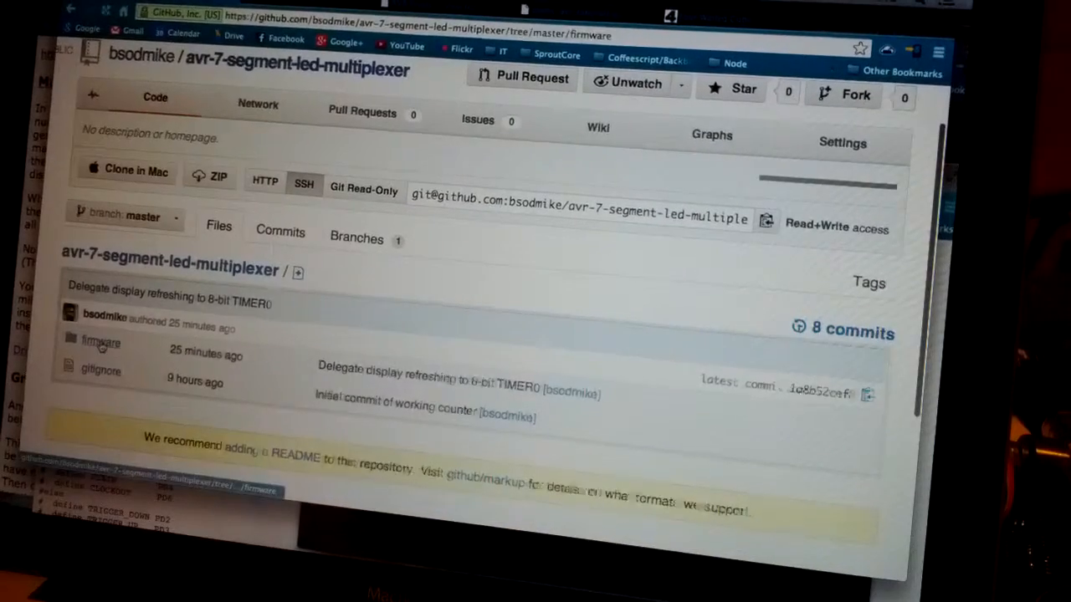
{"action": "left_click", "coordinate": [101, 342]}
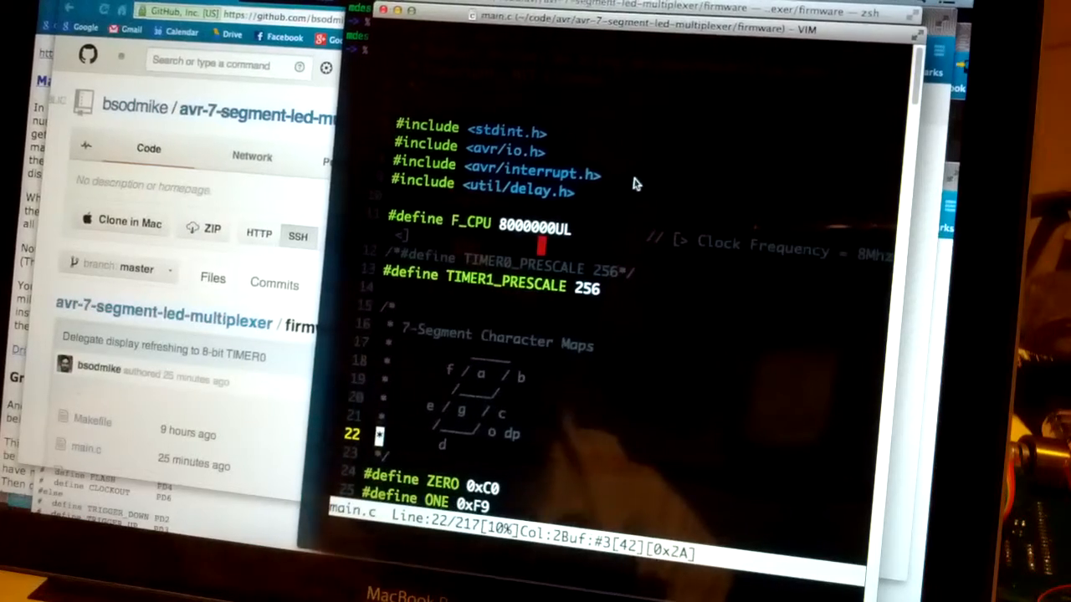
{"action": "mouse_move", "coordinate": [648, 179]}
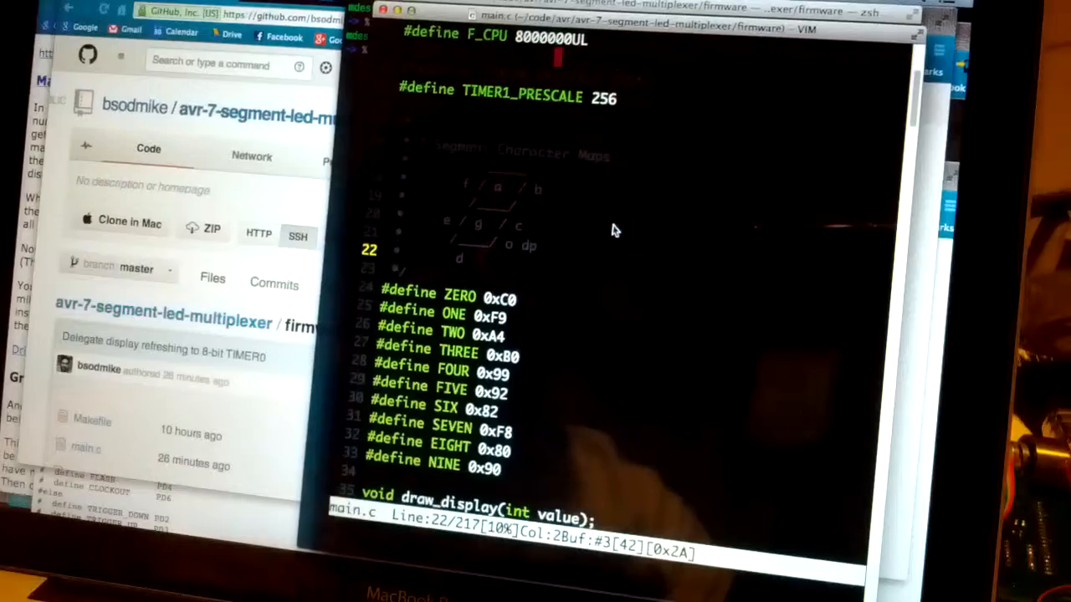
{"action": "scroll", "scroll_direction": "down", "scroll_amount": 3}
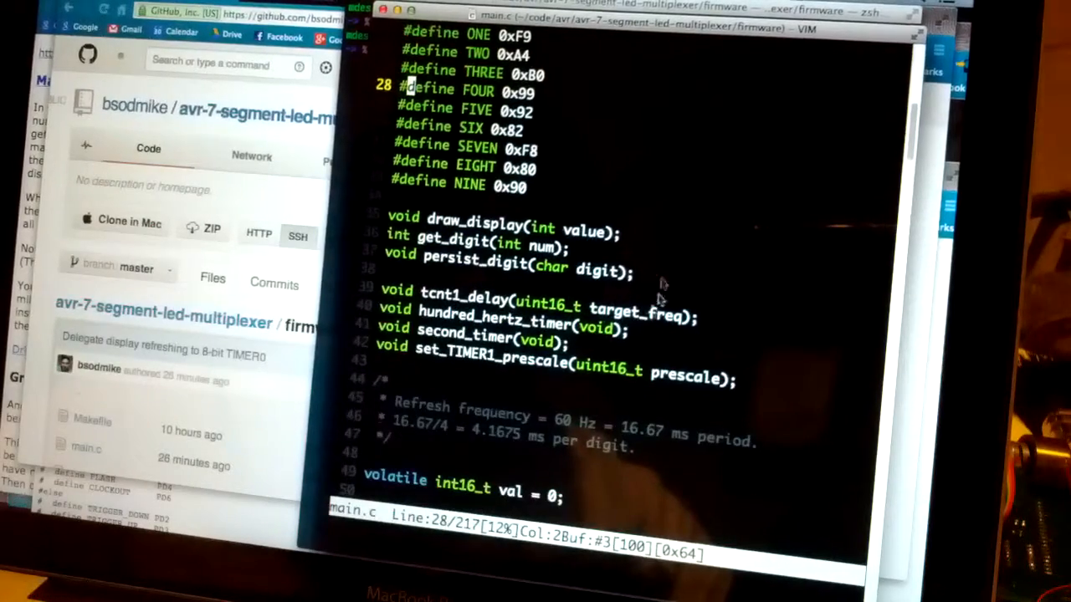
{"action": "scroll", "scroll_direction": "down", "scroll_amount": 3}
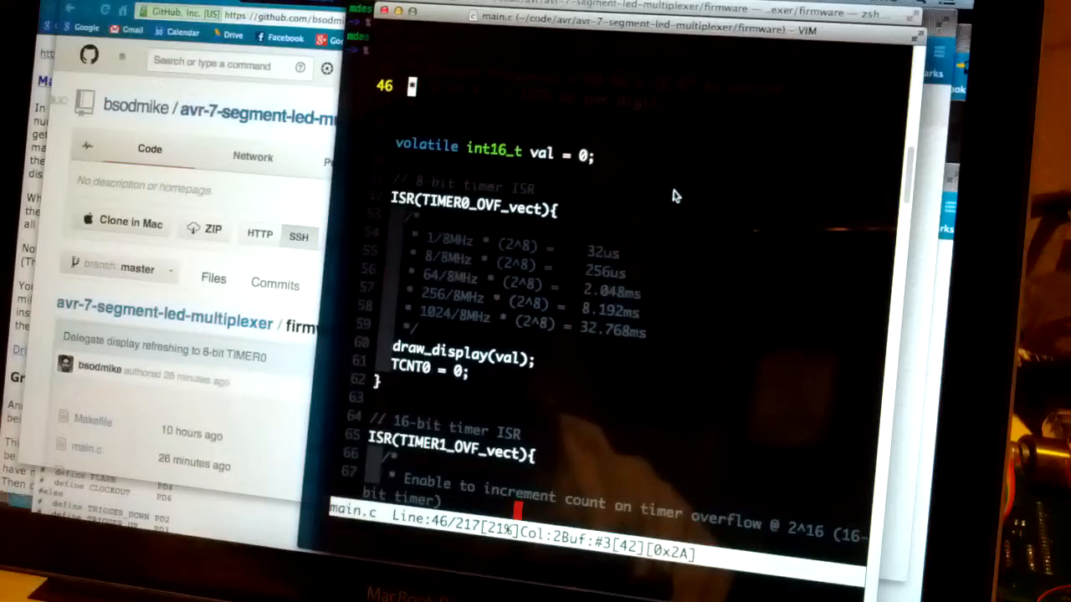
{"action": "scroll", "scroll_direction": "down", "scroll_amount": 3}
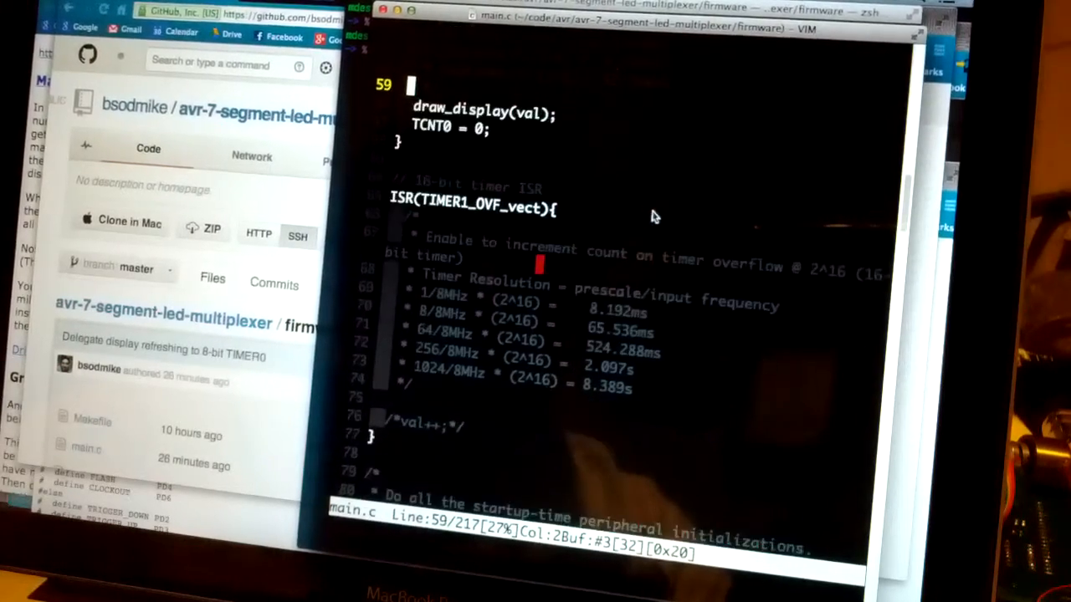
{"action": "mouse_move", "coordinate": [660, 219]}
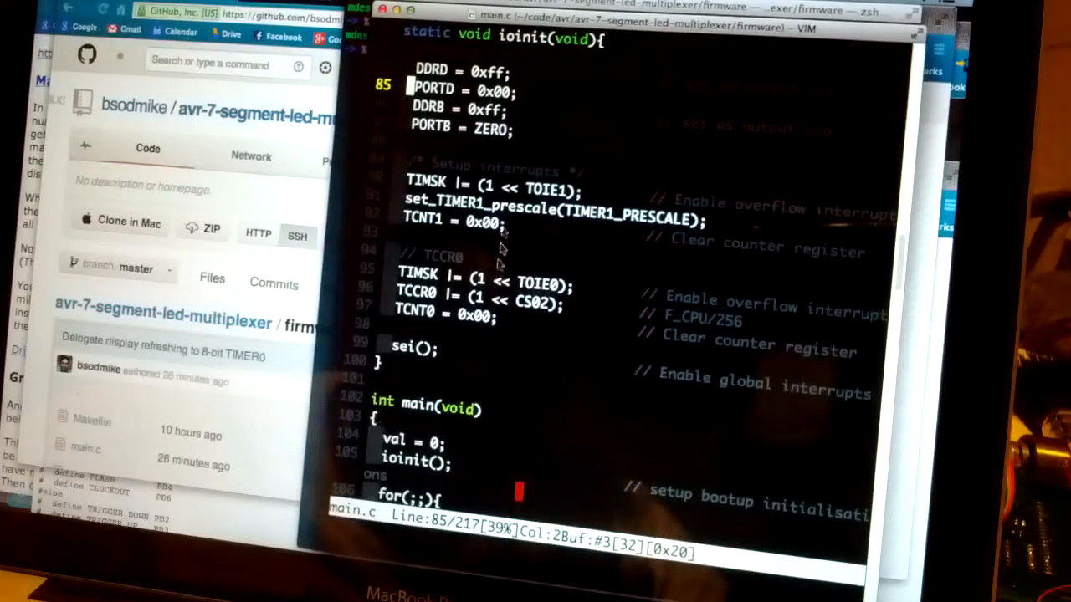
{"action": "scroll", "scroll_direction": "down", "scroll_amount": 3}
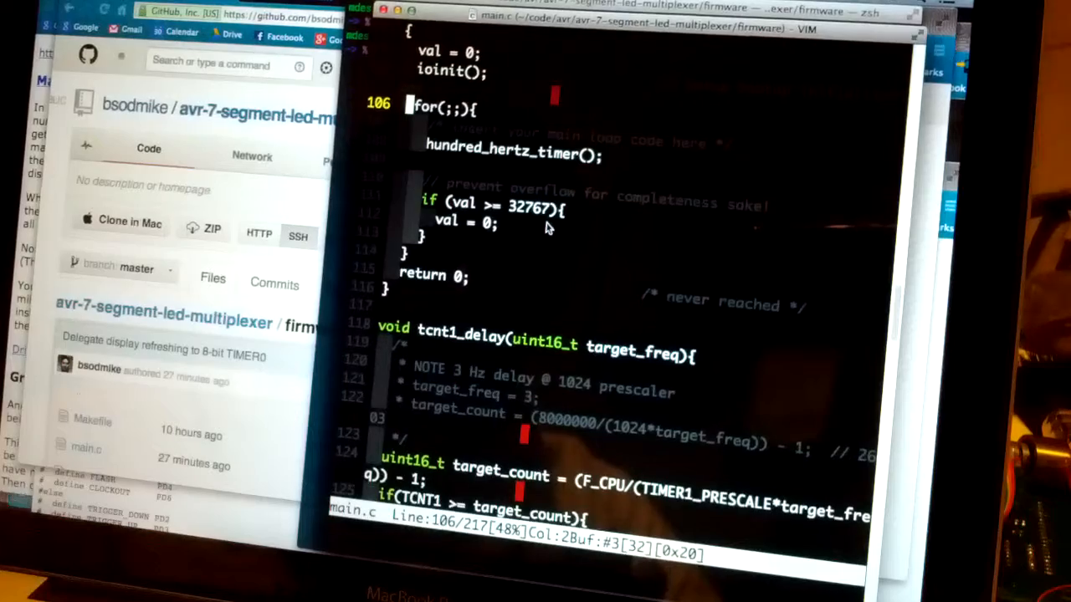
{"action": "scroll", "scroll_direction": "down", "scroll_amount": 3}
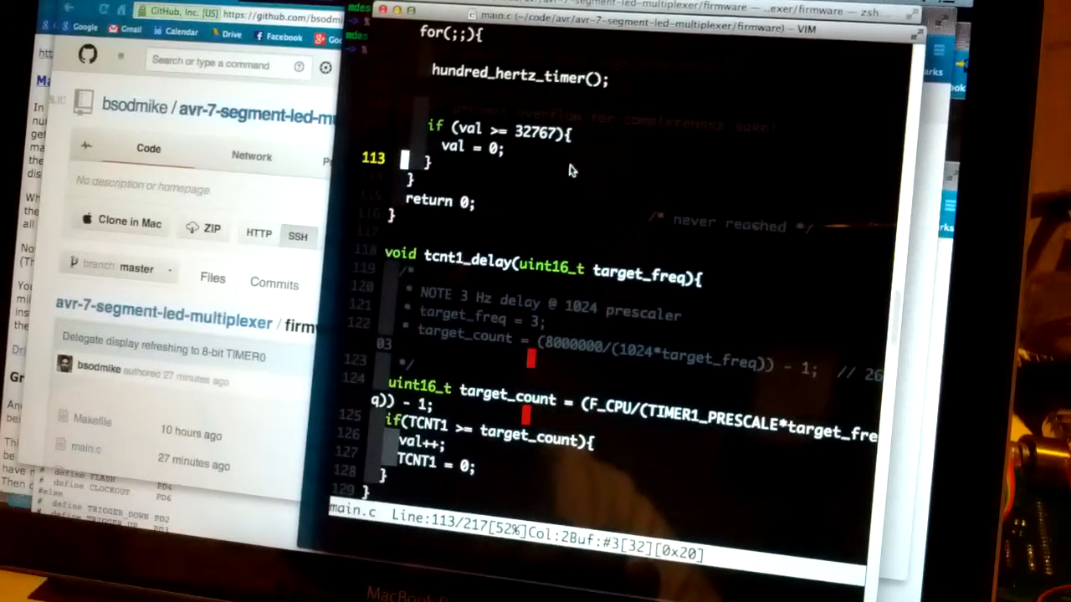
{"action": "scroll", "scroll_direction": "down", "scroll_amount": 3}
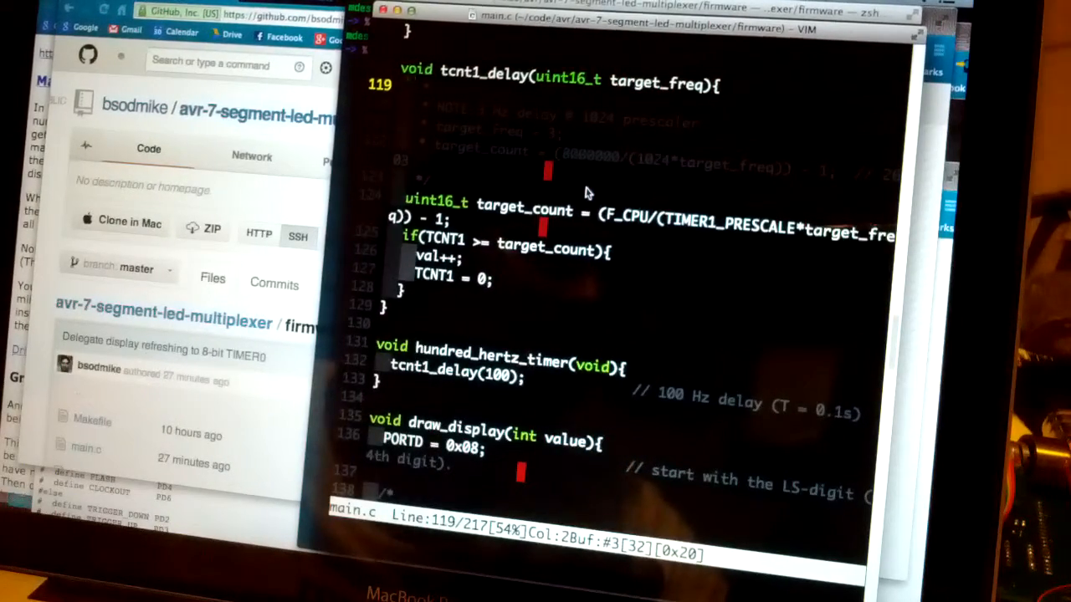
{"action": "scroll", "scroll_direction": "down", "scroll_amount": 3}
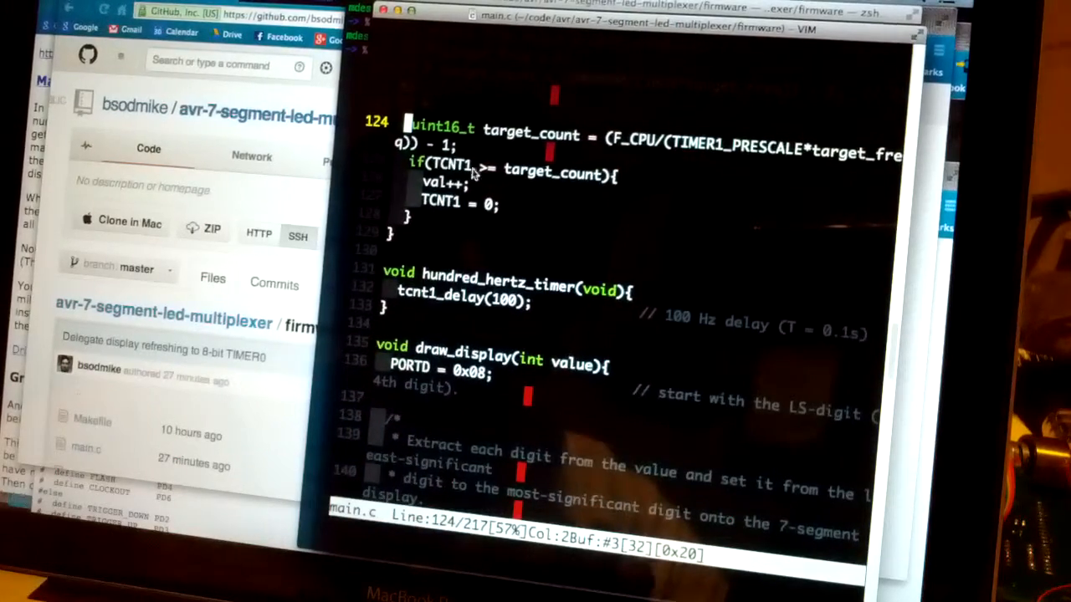
{"action": "scroll", "scroll_direction": "down", "scroll_amount": 3}
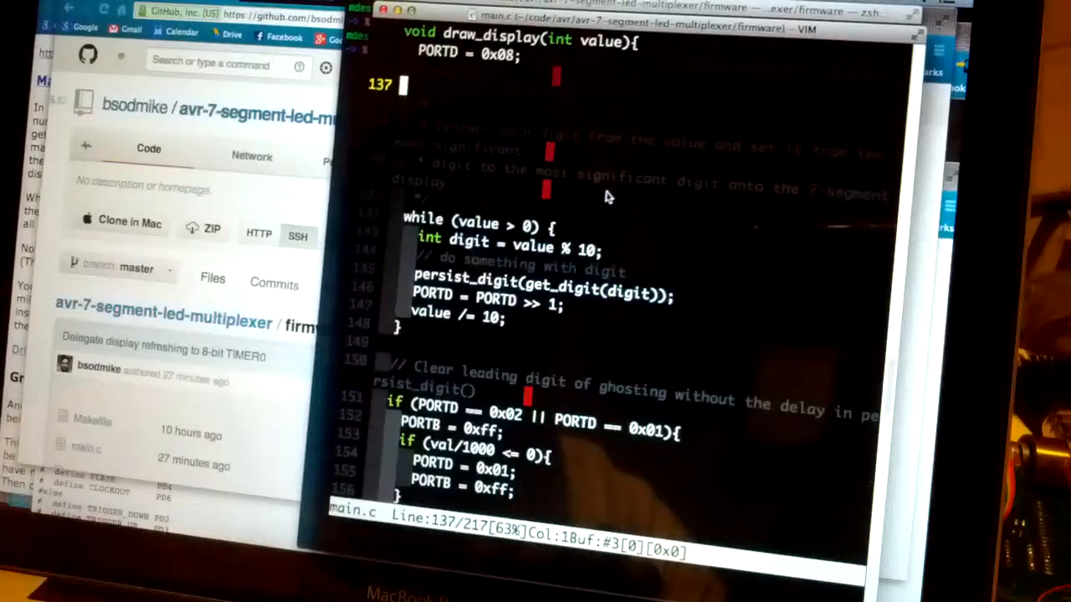
{"action": "scroll", "scroll_direction": "down", "scroll_amount": 3}
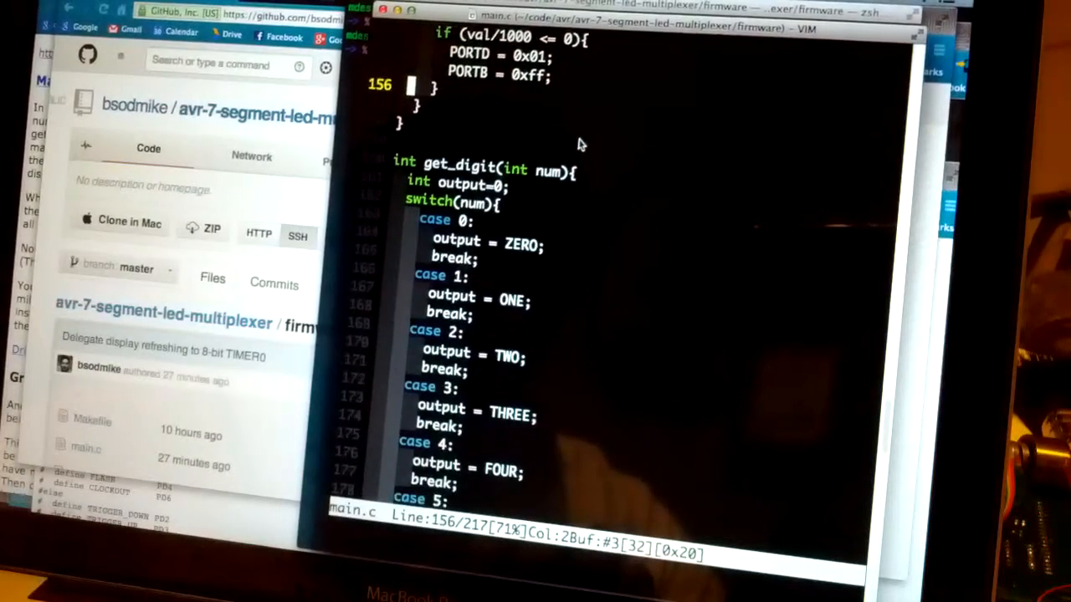
{"action": "scroll", "scroll_direction": "down", "scroll_amount": 3}
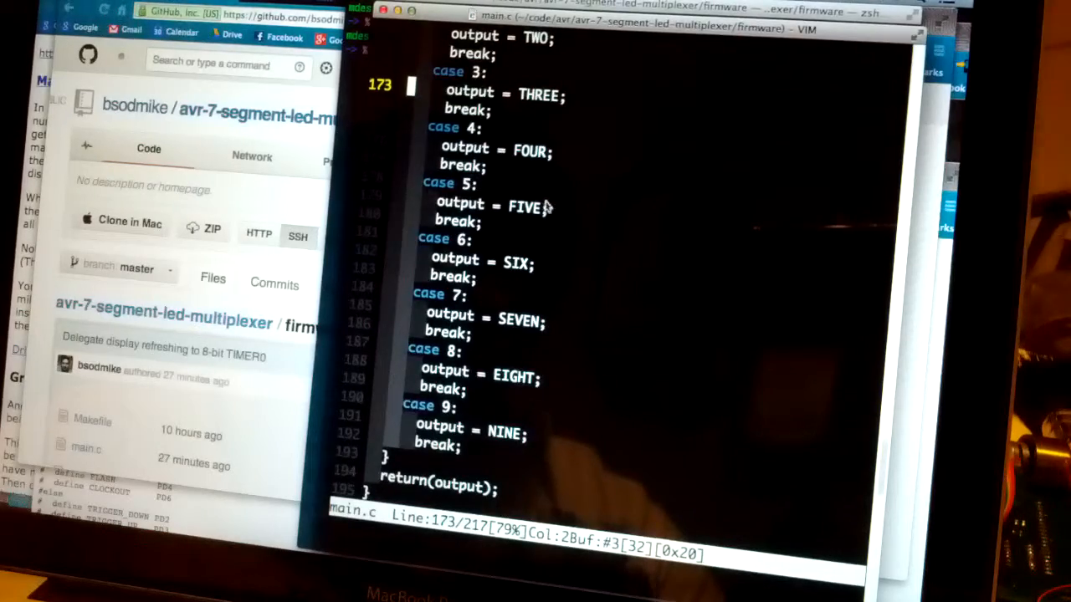
{"action": "scroll", "scroll_direction": "down", "scroll_amount": 3}
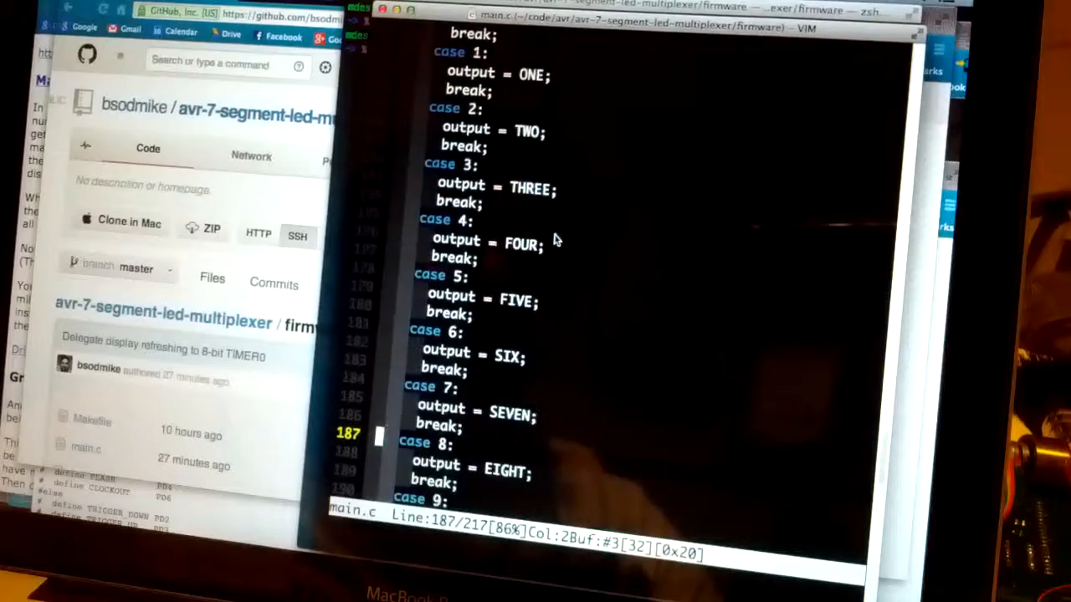
{"action": "key", "text": "gg"}
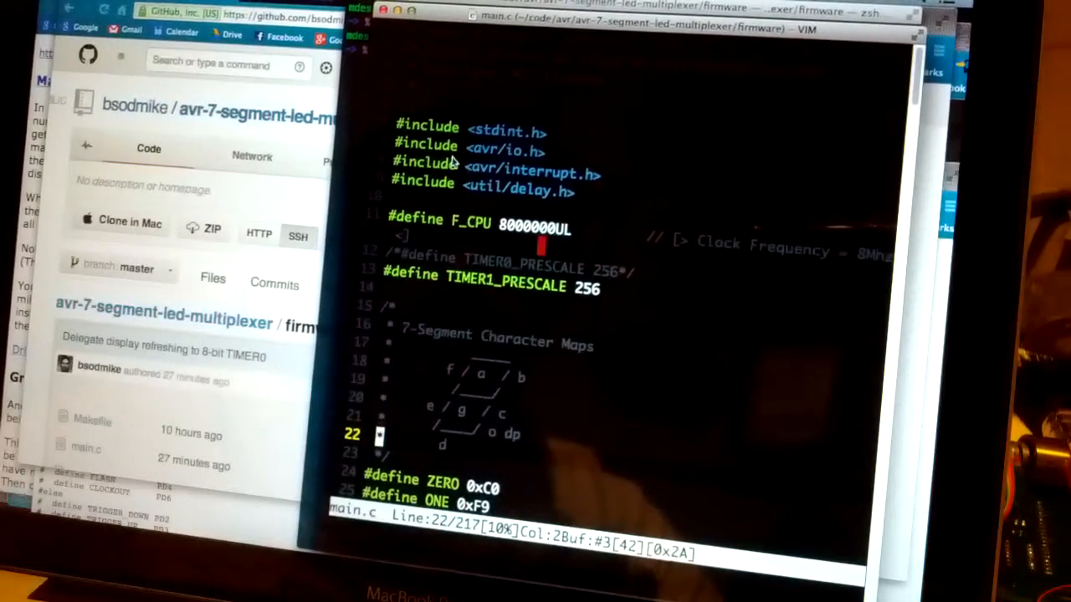